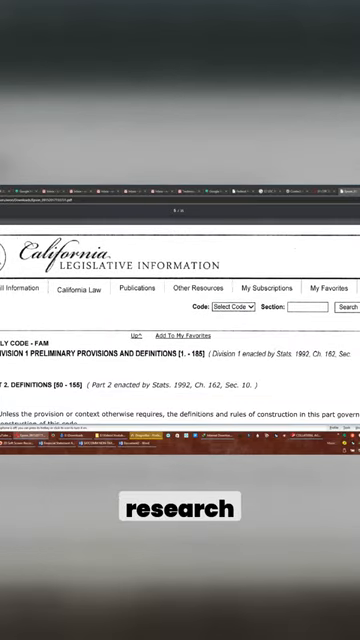
scroll(down, 3)
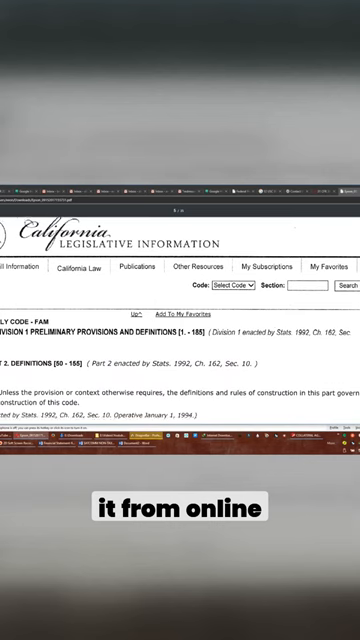
scroll(down, 3)
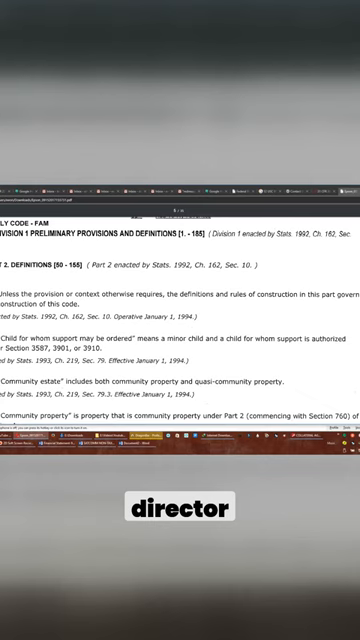
scroll(down, 3)
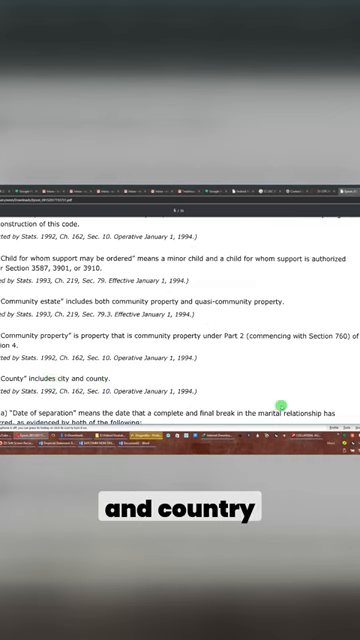
scroll(down, 3)
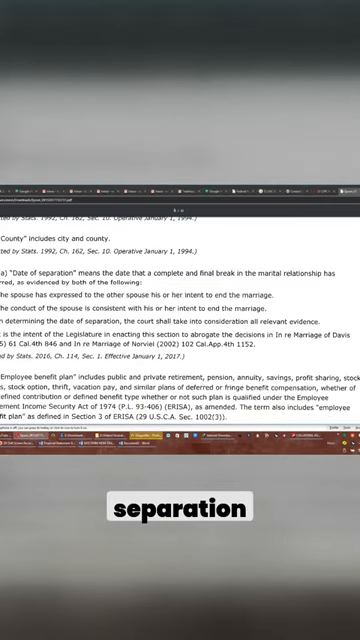
scroll(down, 3)
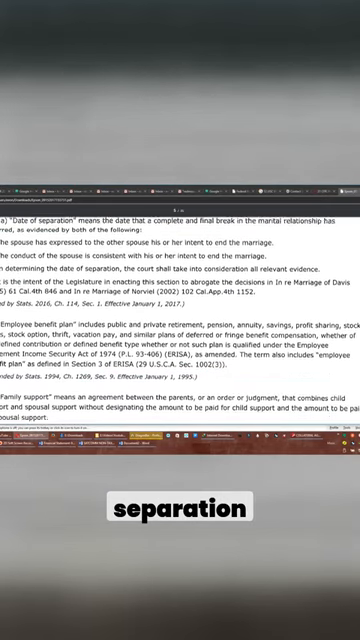
scroll(down, 3)
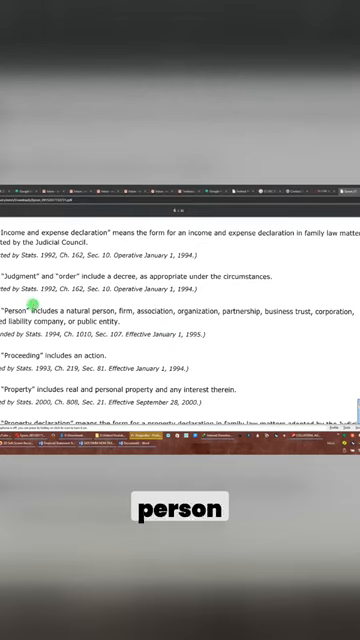
scroll(down, 3)
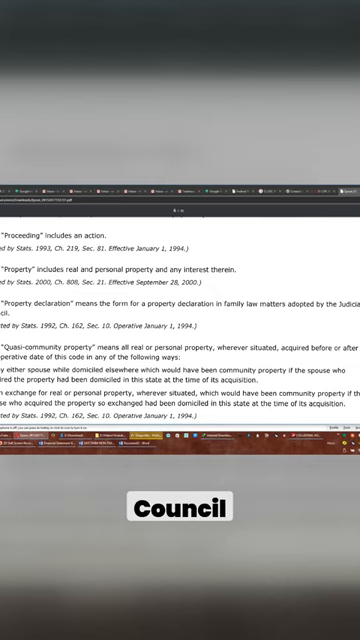
scroll(down, 3)
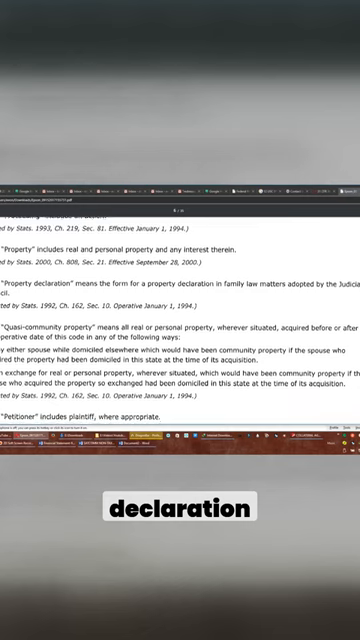
scroll(down, 3)
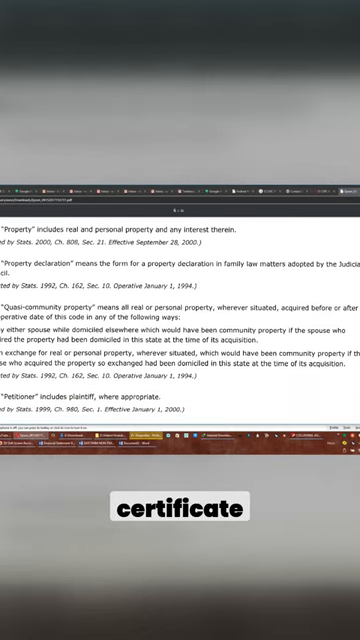